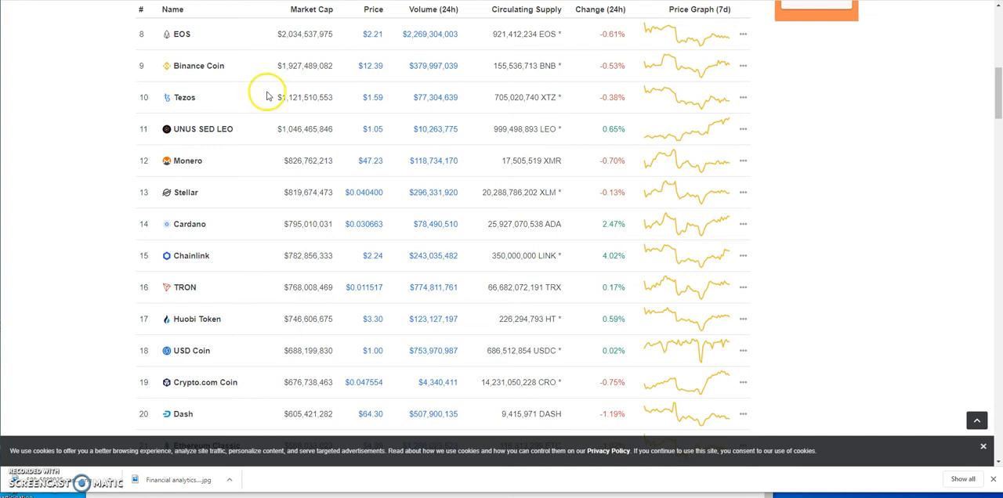
Scroll down the CoinMarketCap coin page to view price, market cap and supply details
scroll(down, 3)
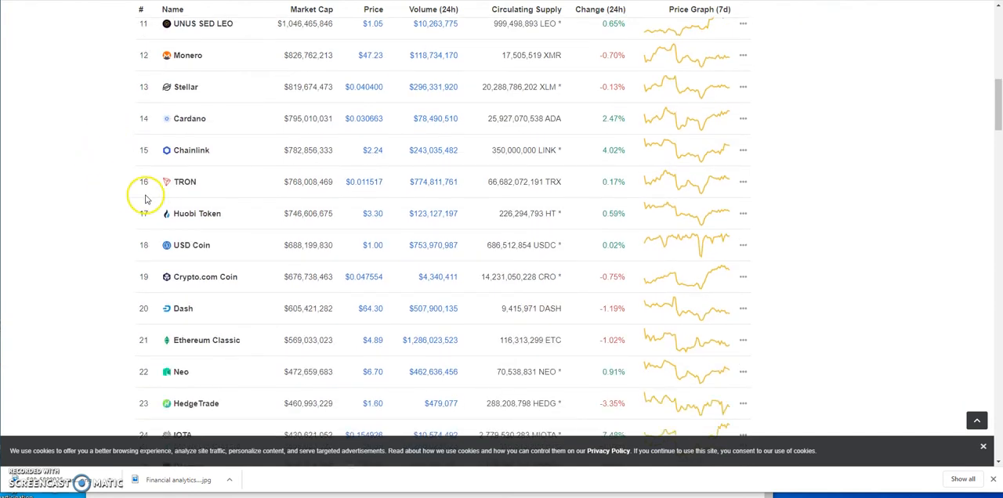
mouse_move(363, 193)
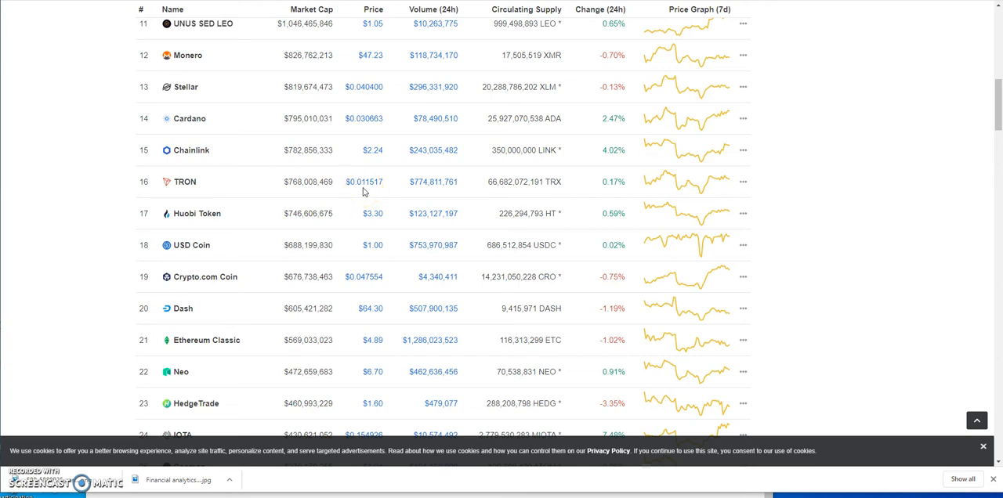
mouse_move(196, 198)
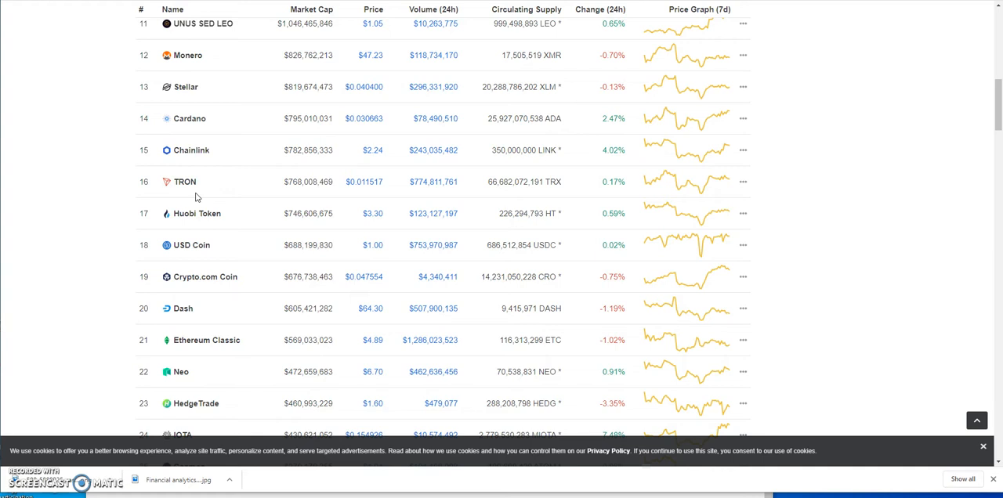
mouse_move(113, 194)
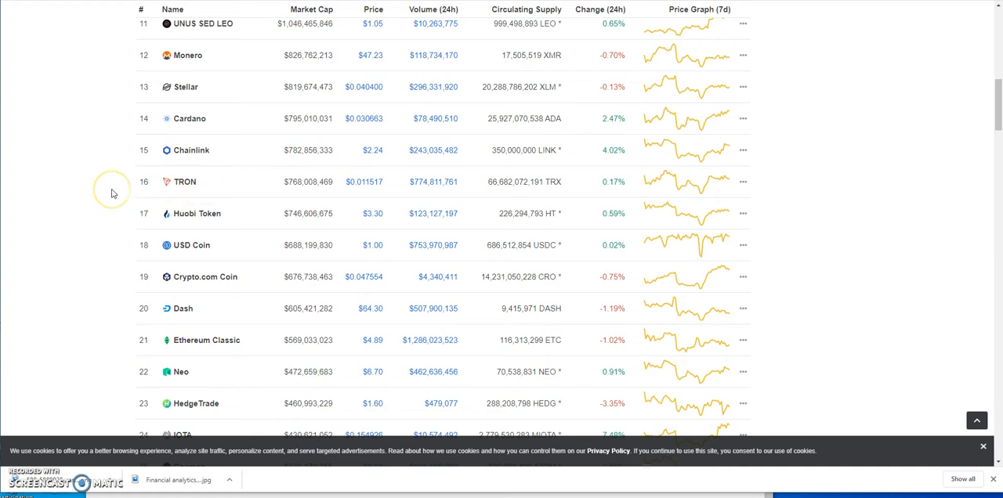
mouse_move(111, 194)
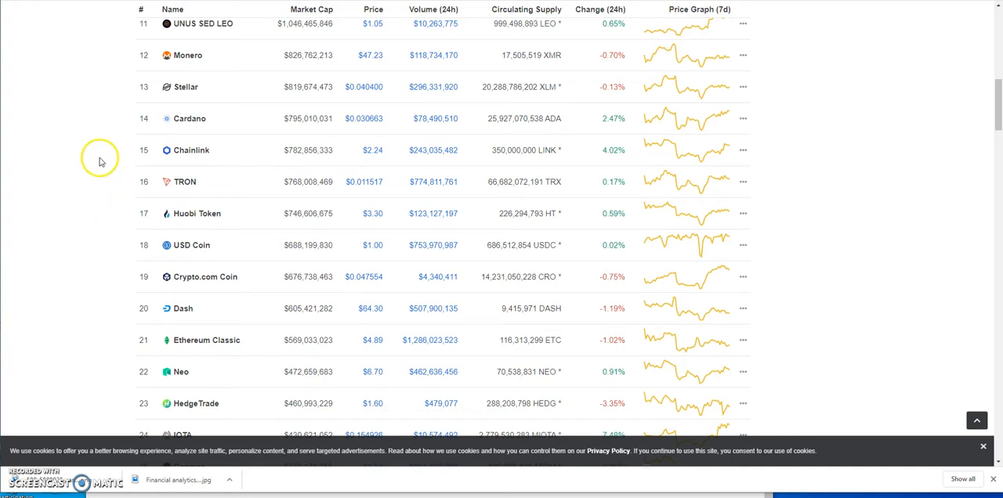
mouse_move(91, 44)
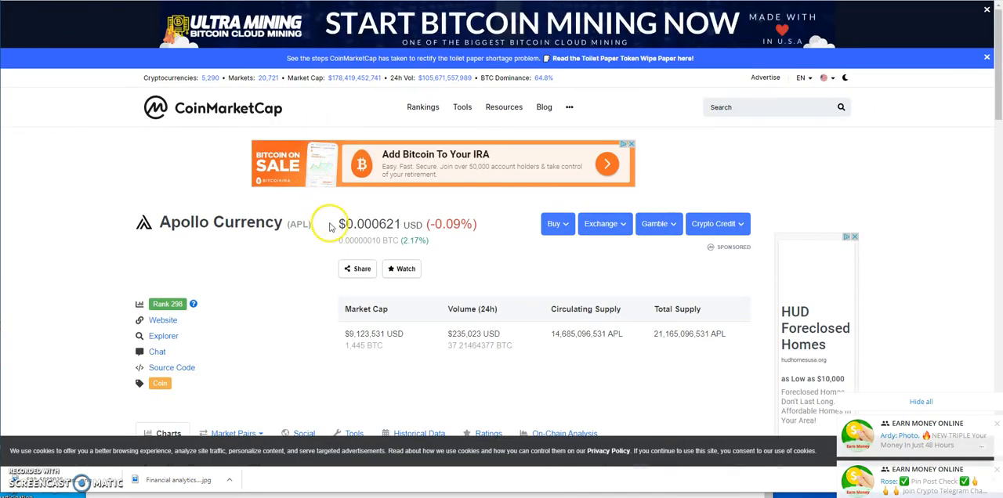
mouse_move(354, 238)
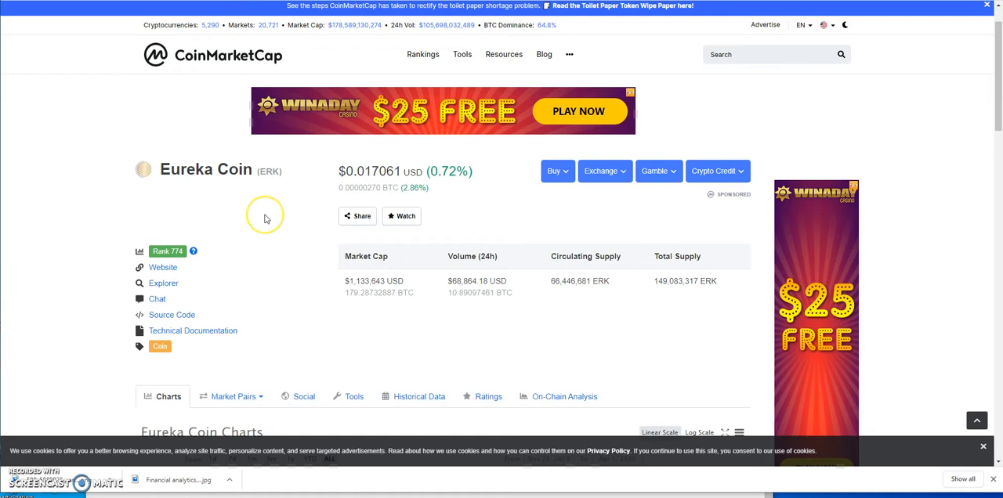
mouse_move(614, 61)
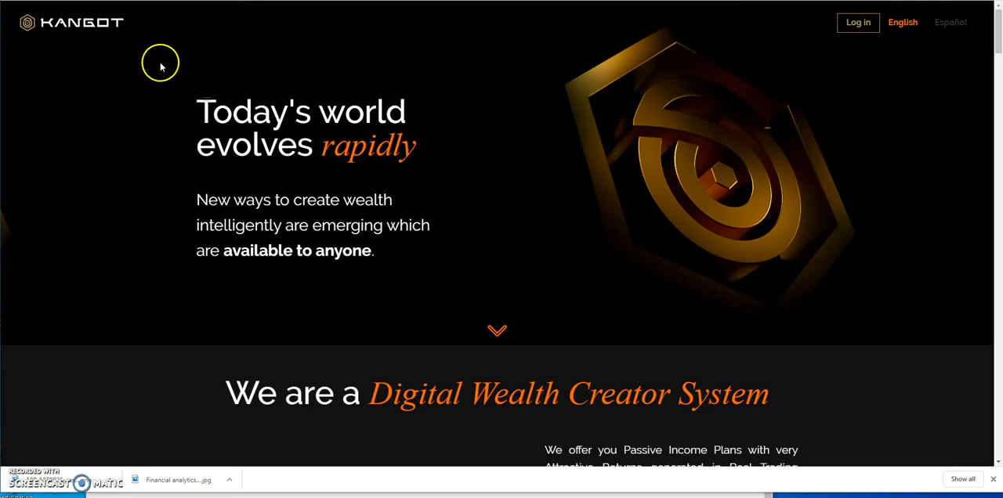
mouse_move(122, 78)
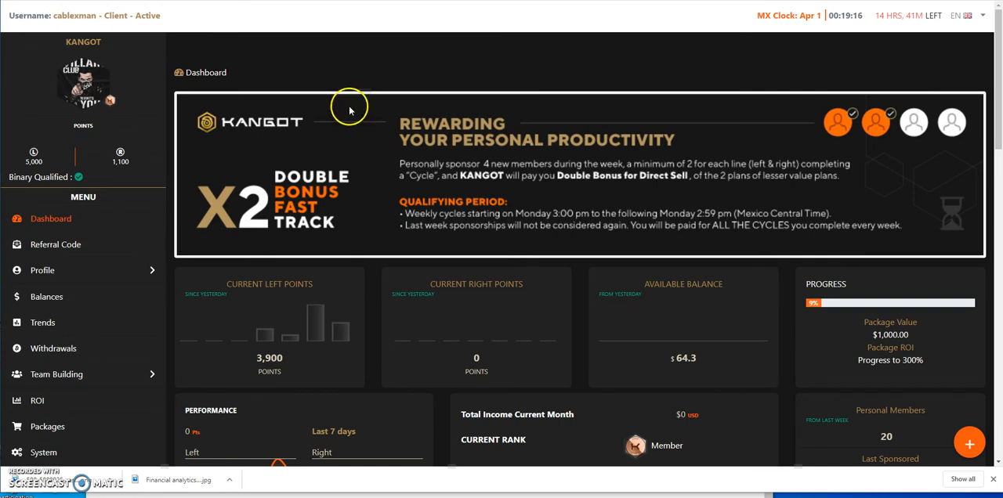
mouse_move(301, 200)
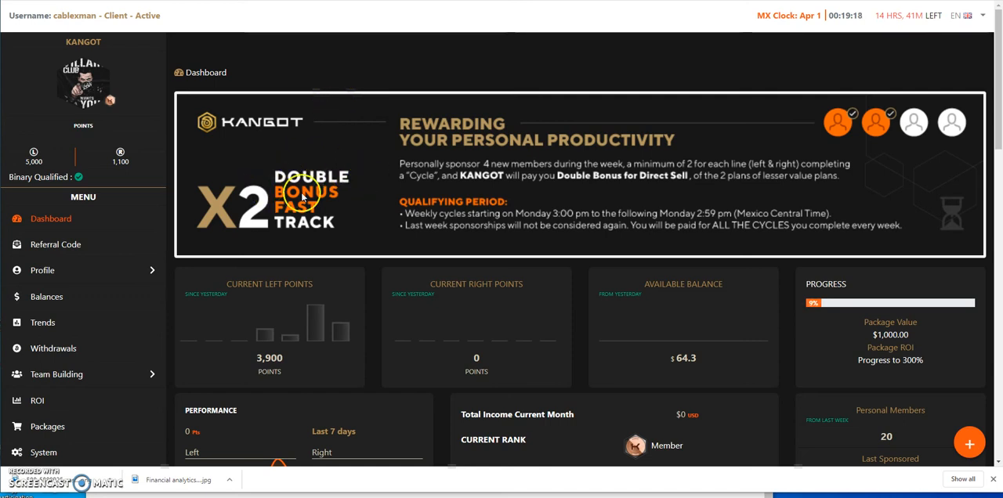
mouse_move(296, 226)
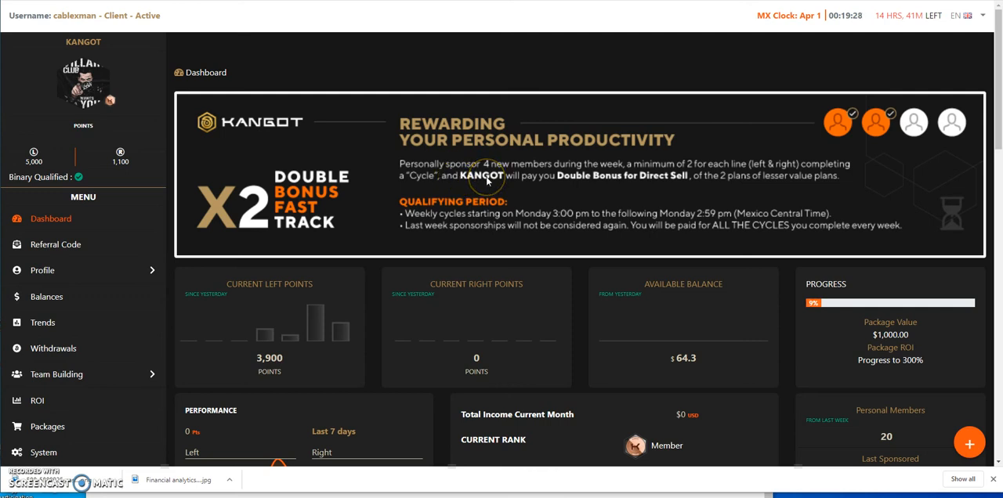
mouse_move(686, 178)
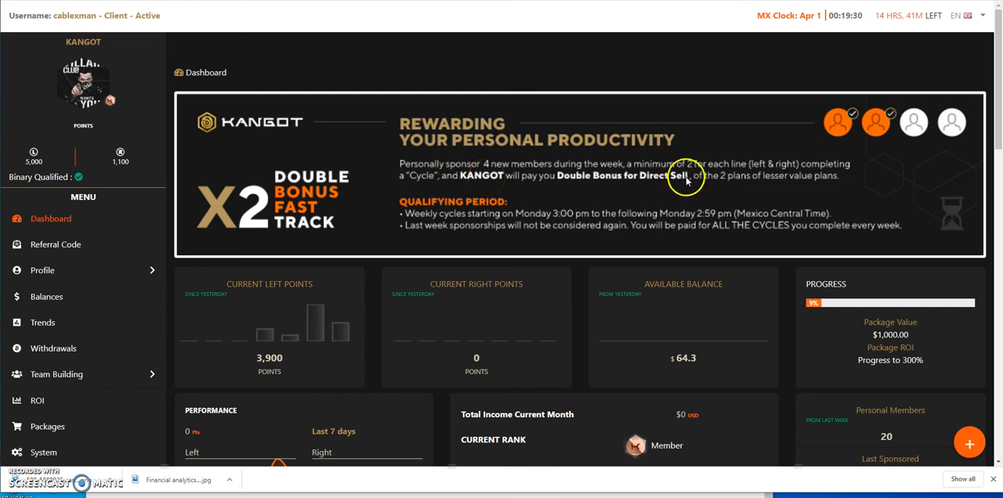
mouse_move(473, 185)
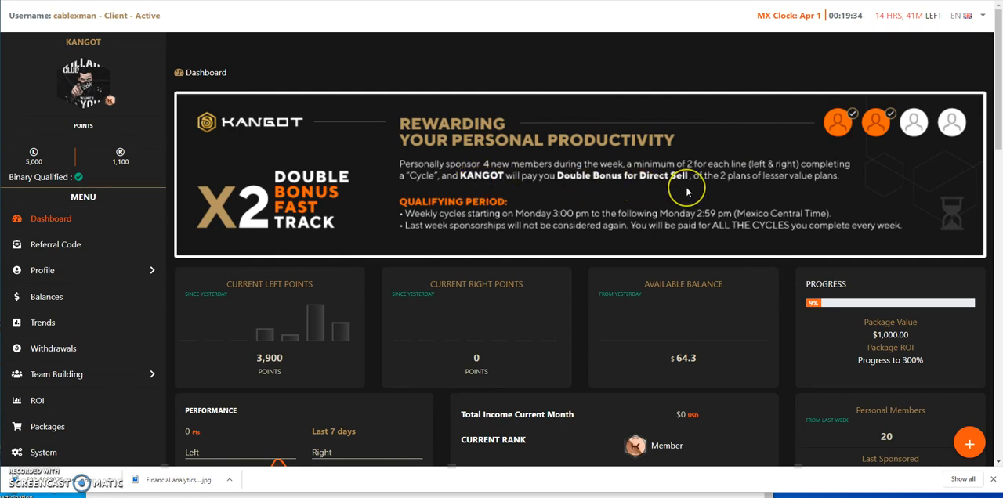
mouse_move(759, 192)
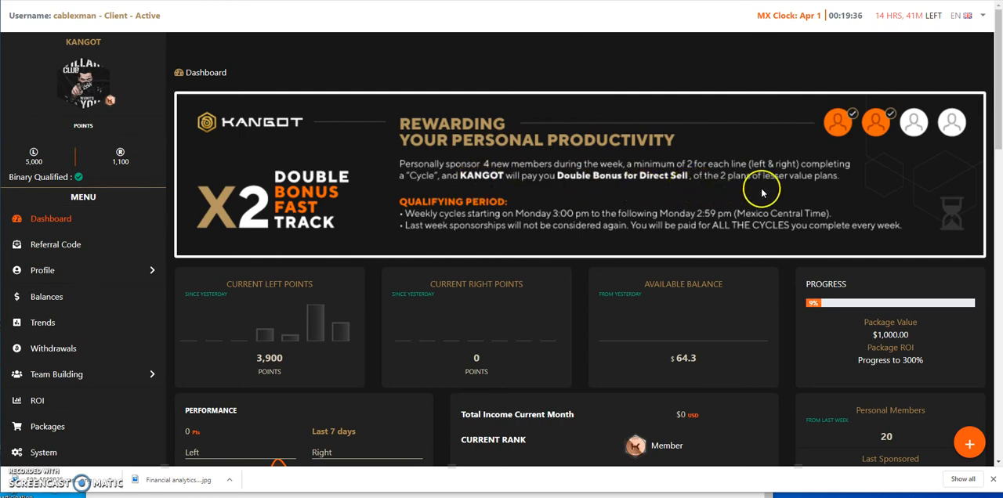
mouse_move(687, 196)
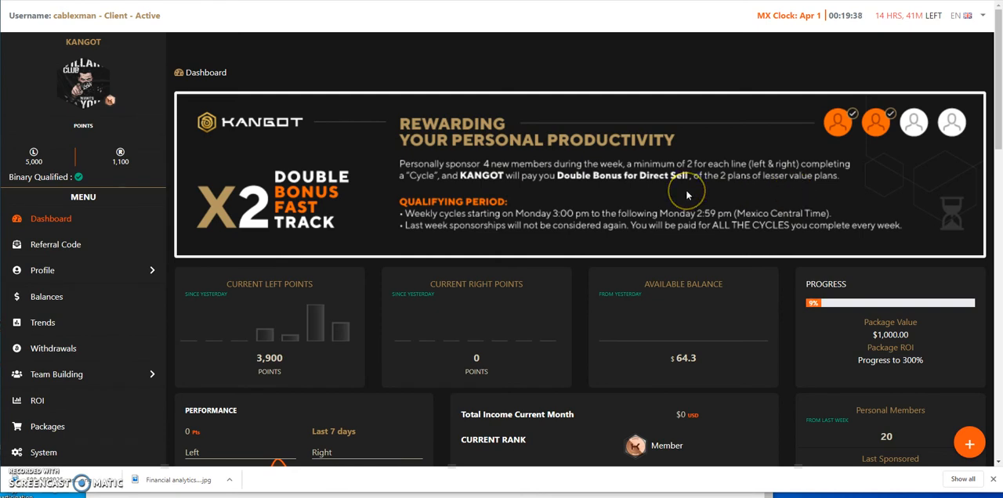
mouse_move(540, 222)
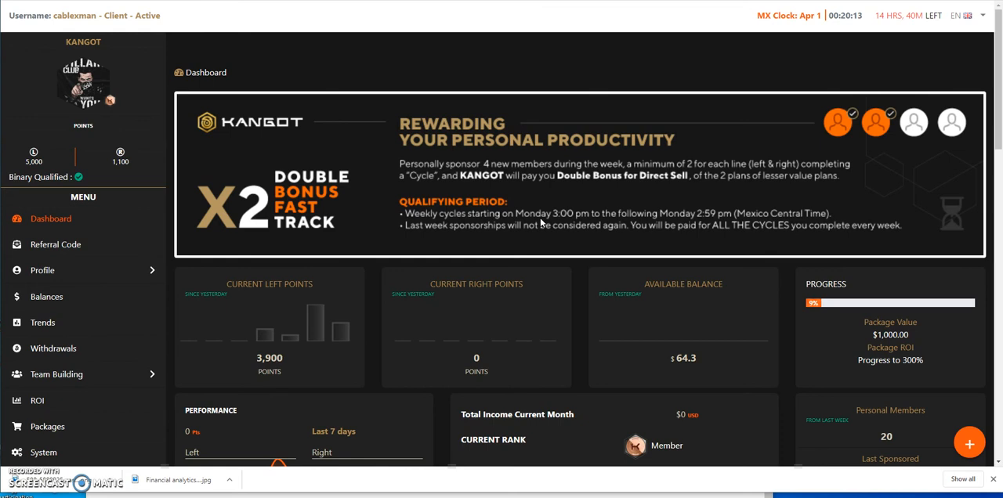
mouse_move(326, 37)
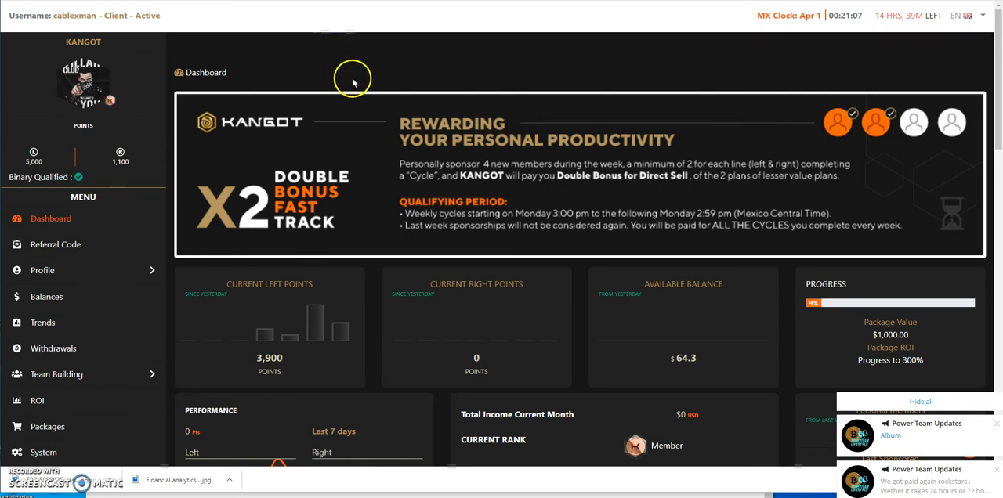
mouse_move(267, 100)
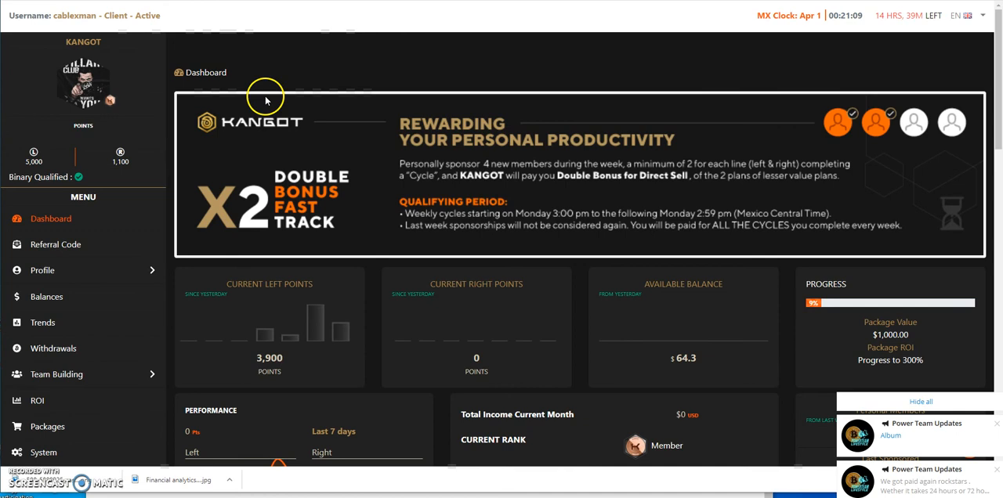
mouse_move(270, 149)
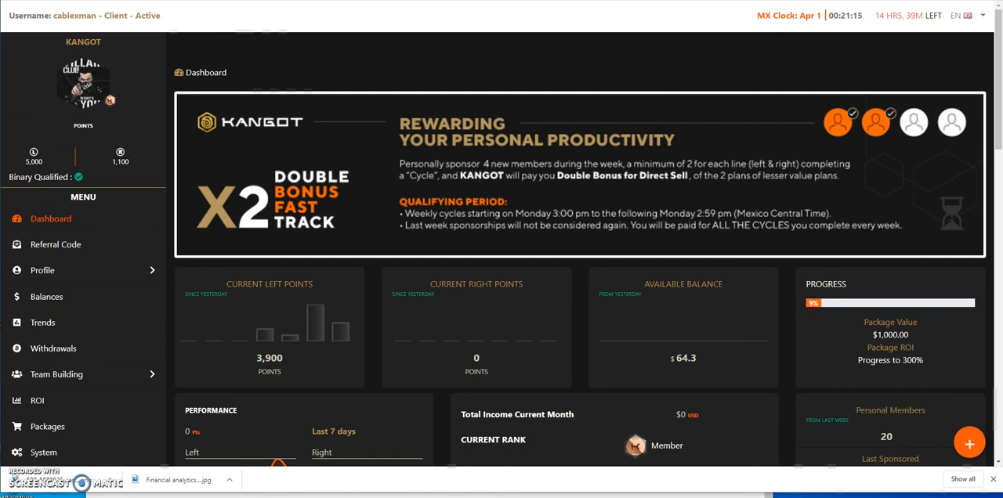
mouse_move(272, 72)
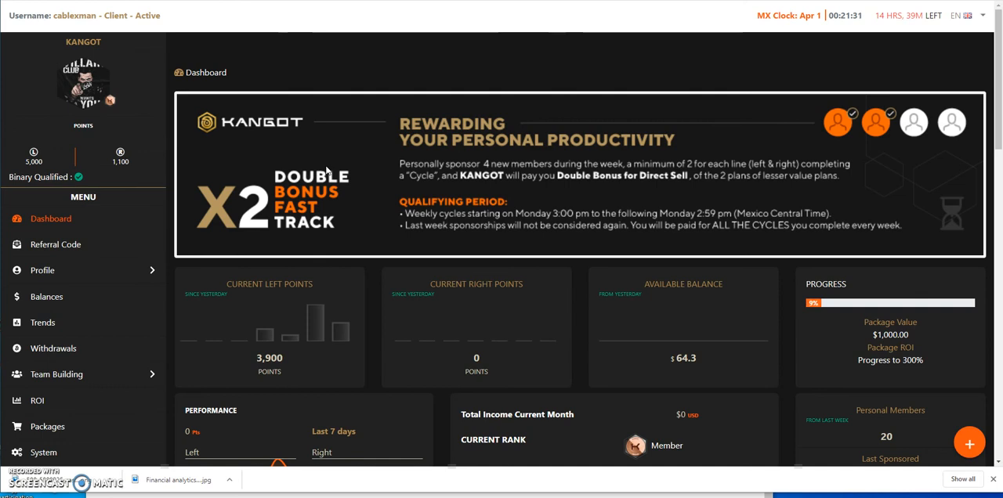
mouse_move(438, 199)
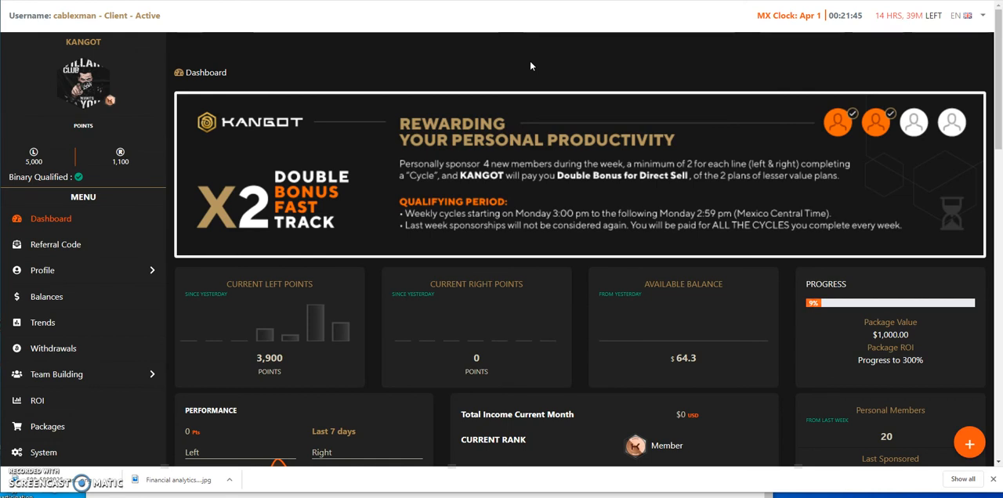
click(506, 60)
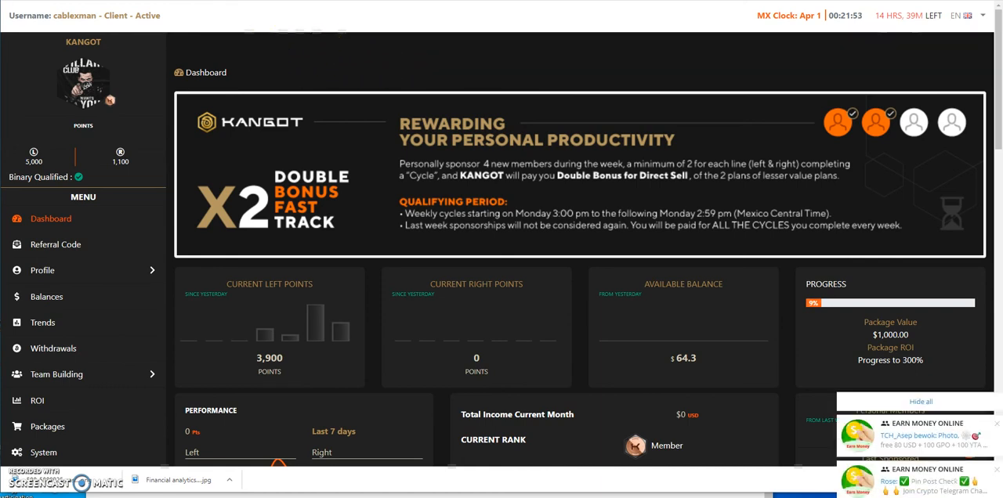
mouse_move(238, 5)
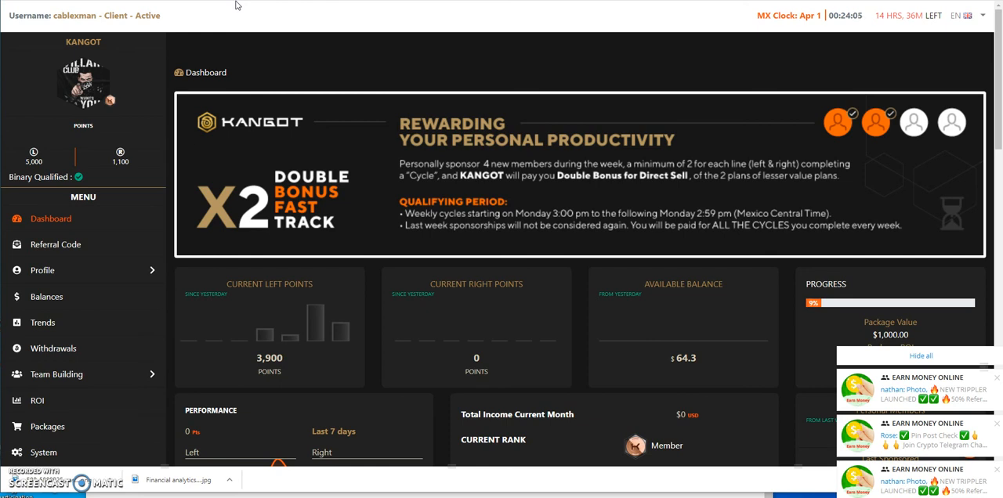
Scroll the dashboard past Global Members Overview to the Top Volume Producers table
scroll(down, 3)
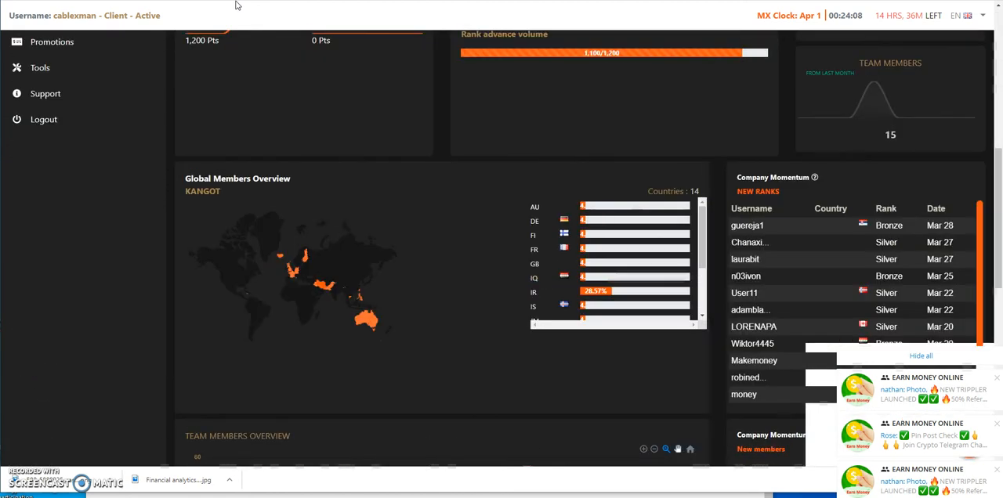
scroll(down, 3)
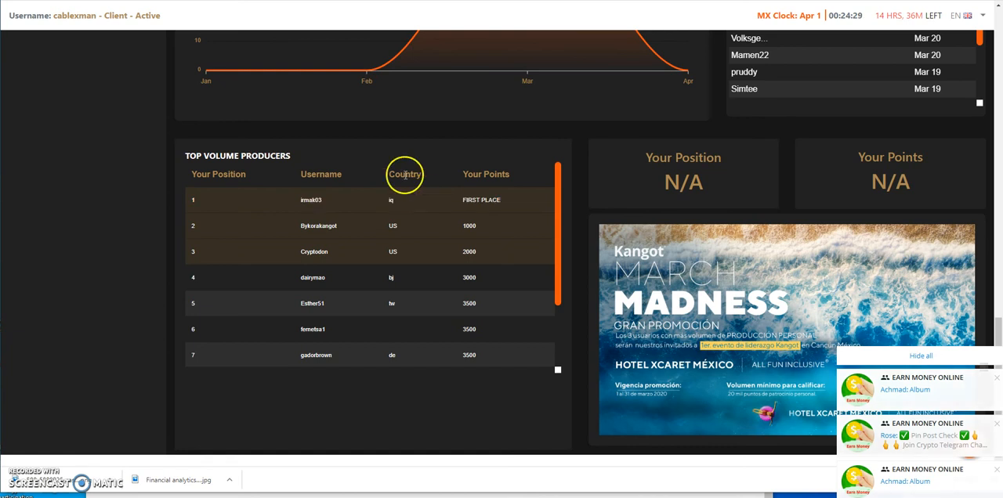
scroll(down, 3)
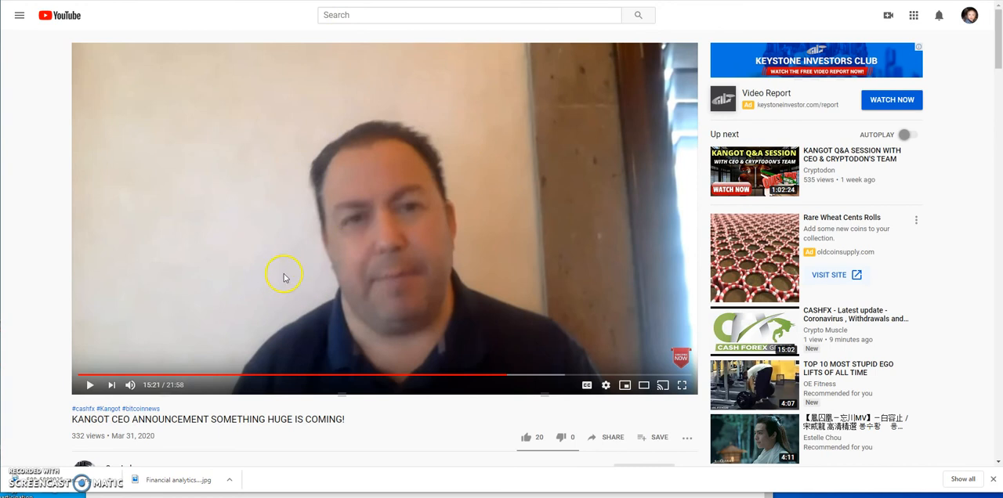
Scroll down the YouTube page below the Kangot CEO announcement video
scroll(down, 3)
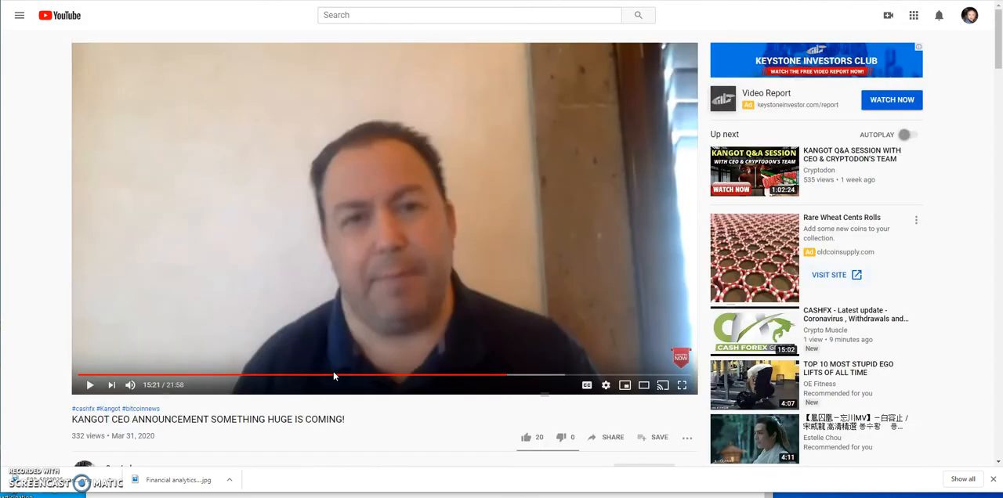
mouse_move(467, 14)
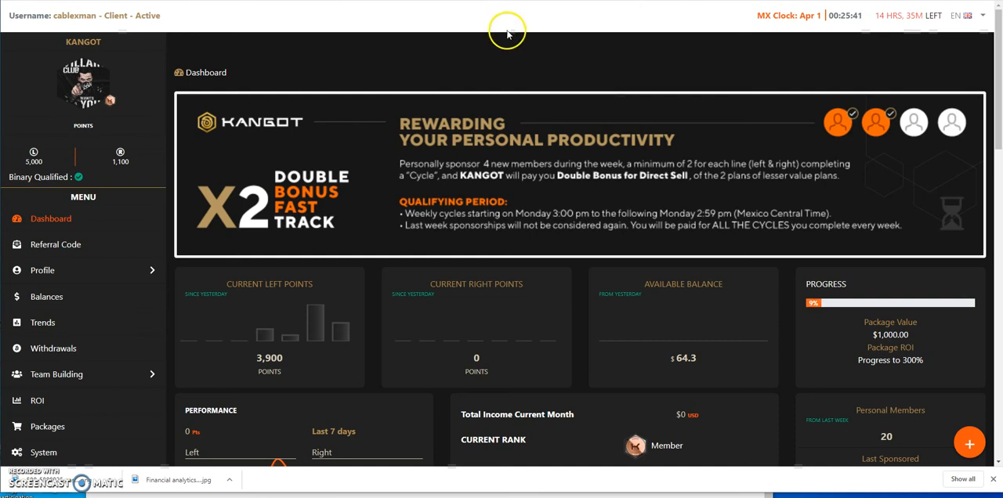
mouse_move(492, 64)
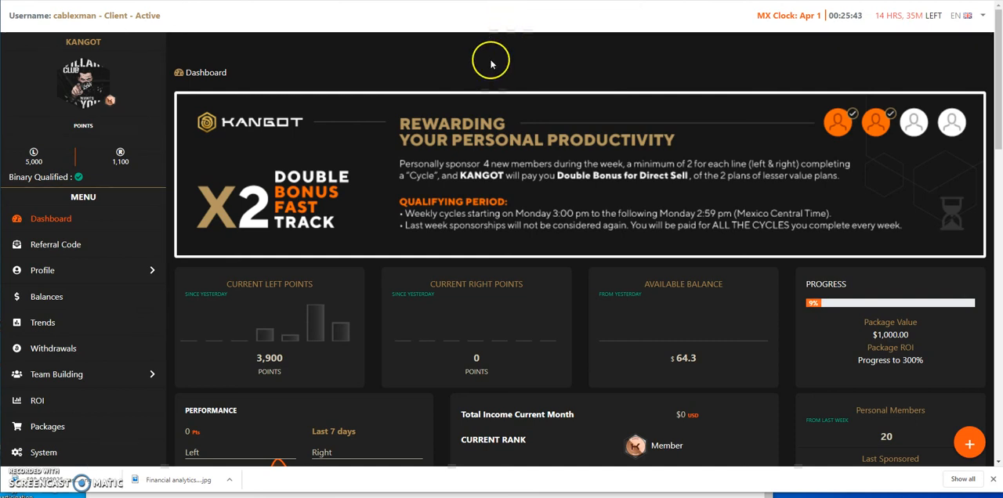